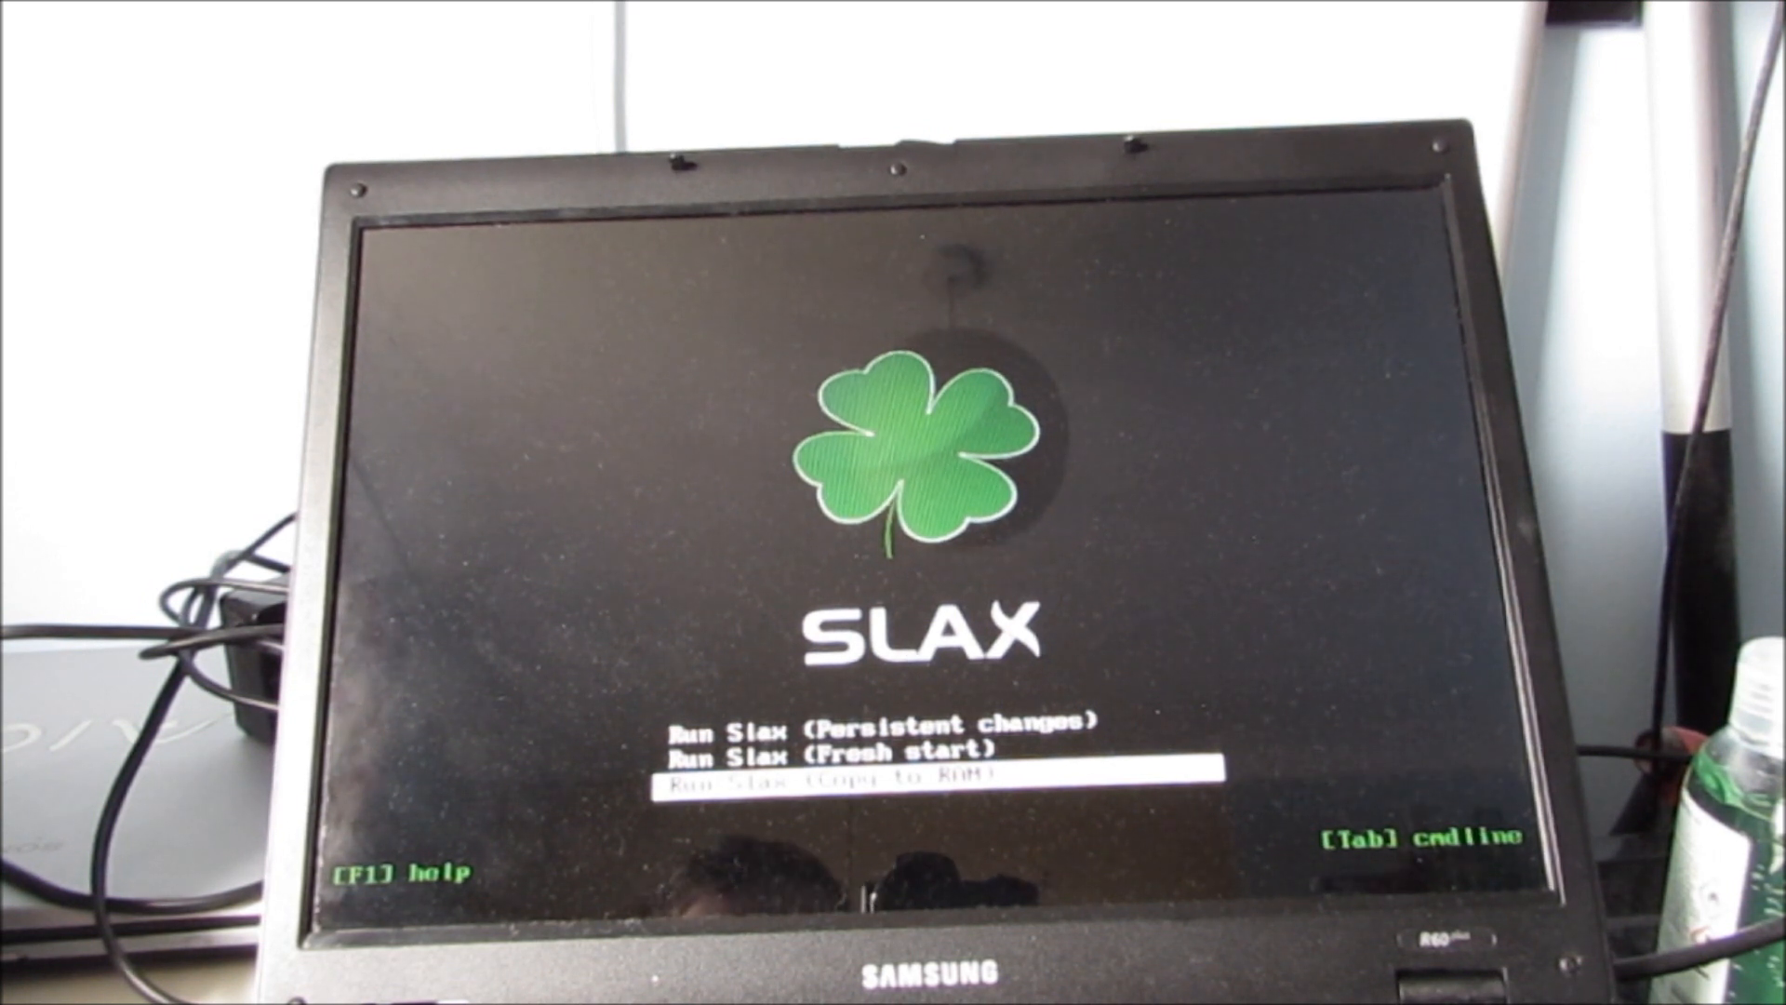
Step: Select 'Run Slax (Copy to RAM)' from the boot menu and start booting
{"action": "key", "text": "up"}
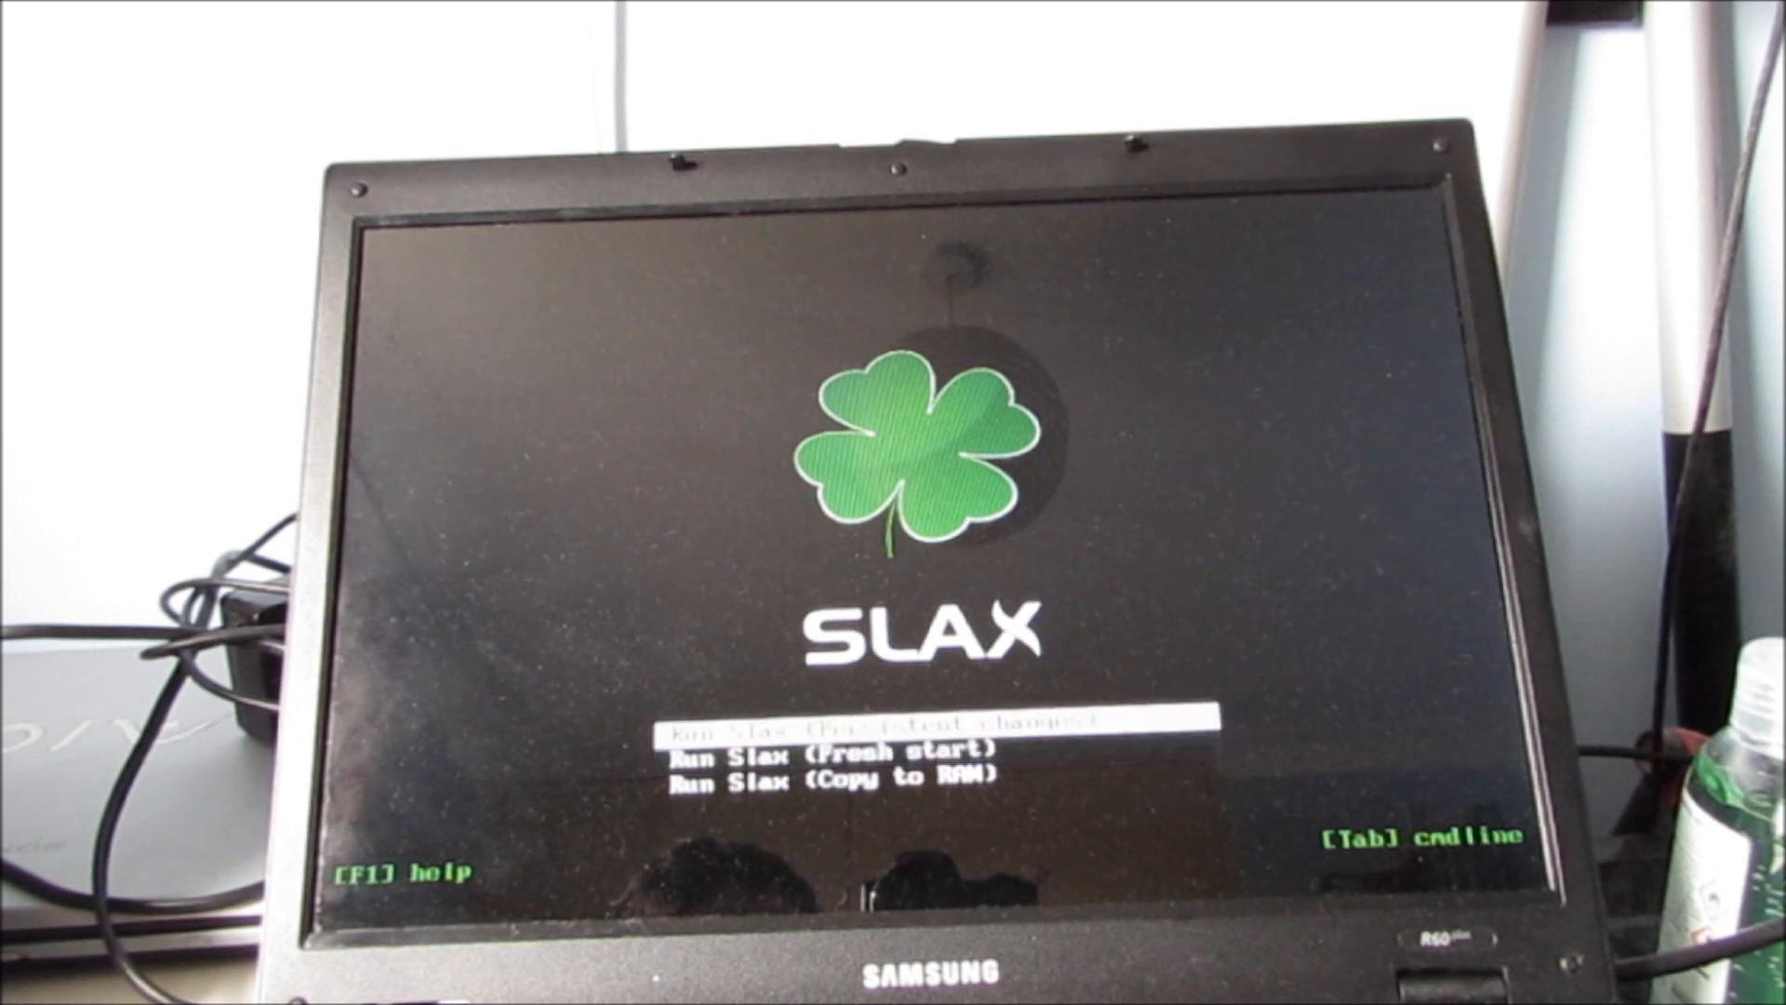
{"action": "key", "text": "Down"}
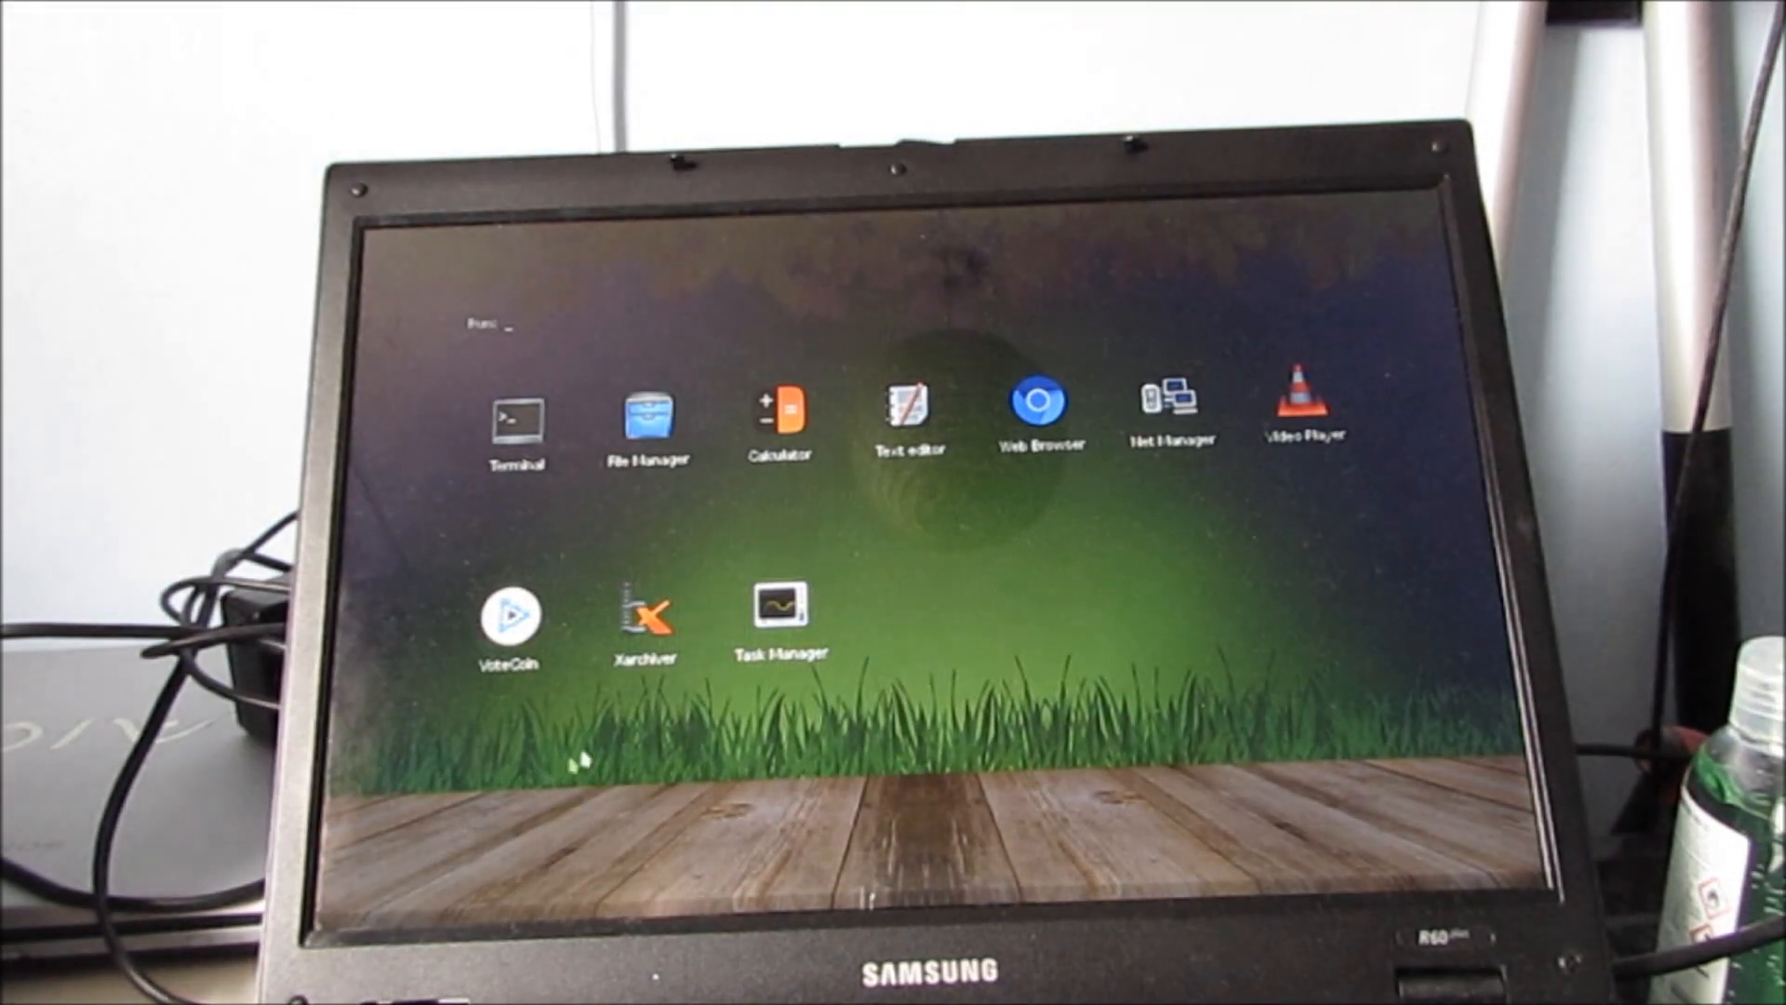
Step: Launch the Web Browser from the Slax application launcher
{"action": "left_click", "coordinate": [907, 410]}
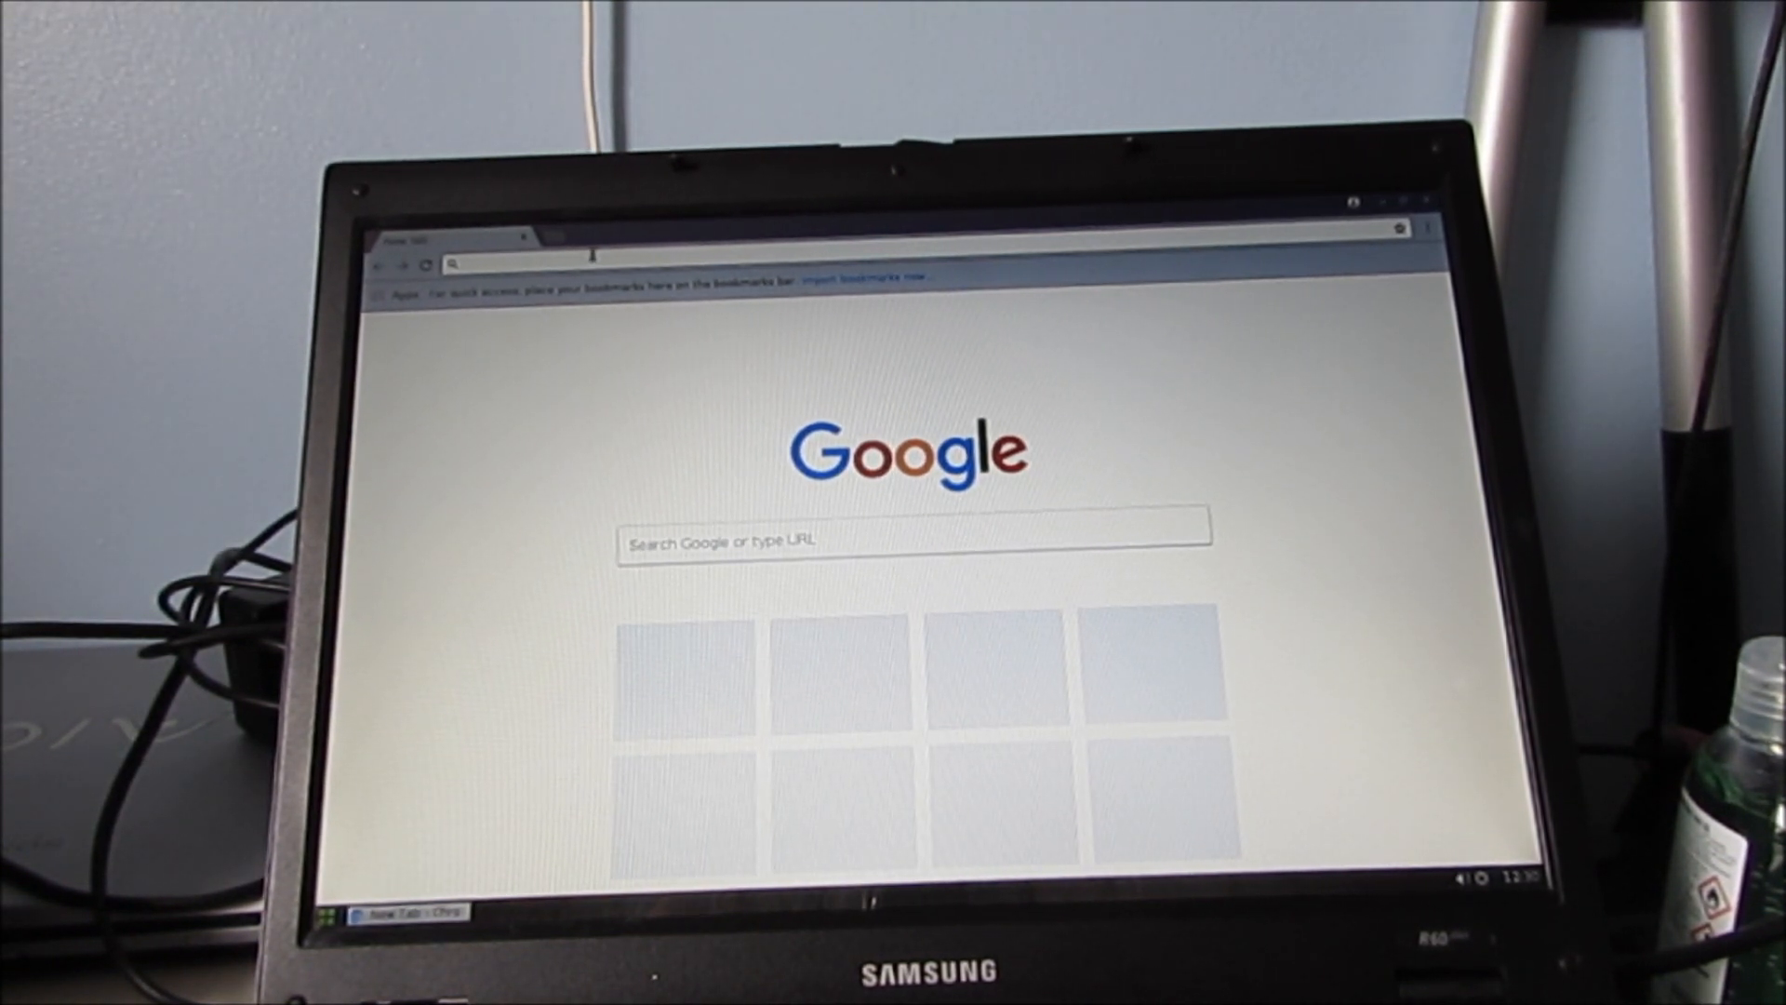
Step: Type 'googl' into the Google search box to test Chromium, then close it
{"action": "type", "text": "googl"}
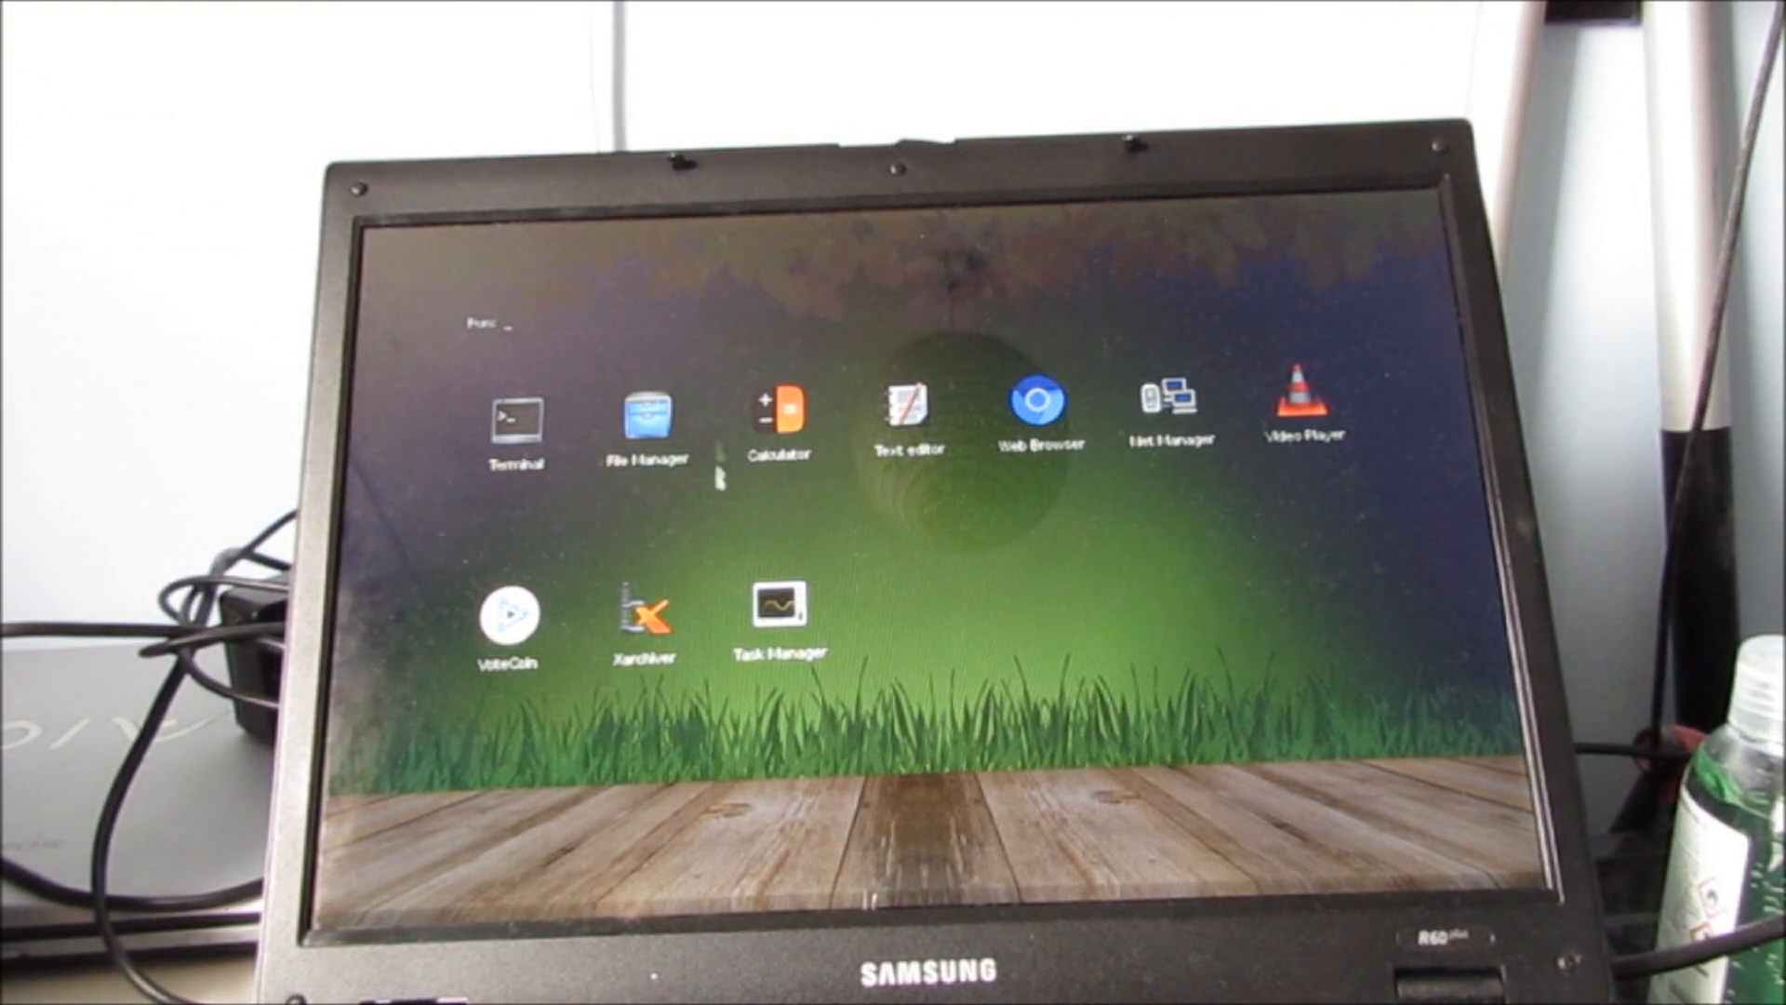
{"action": "left_click", "coordinate": [1304, 410]}
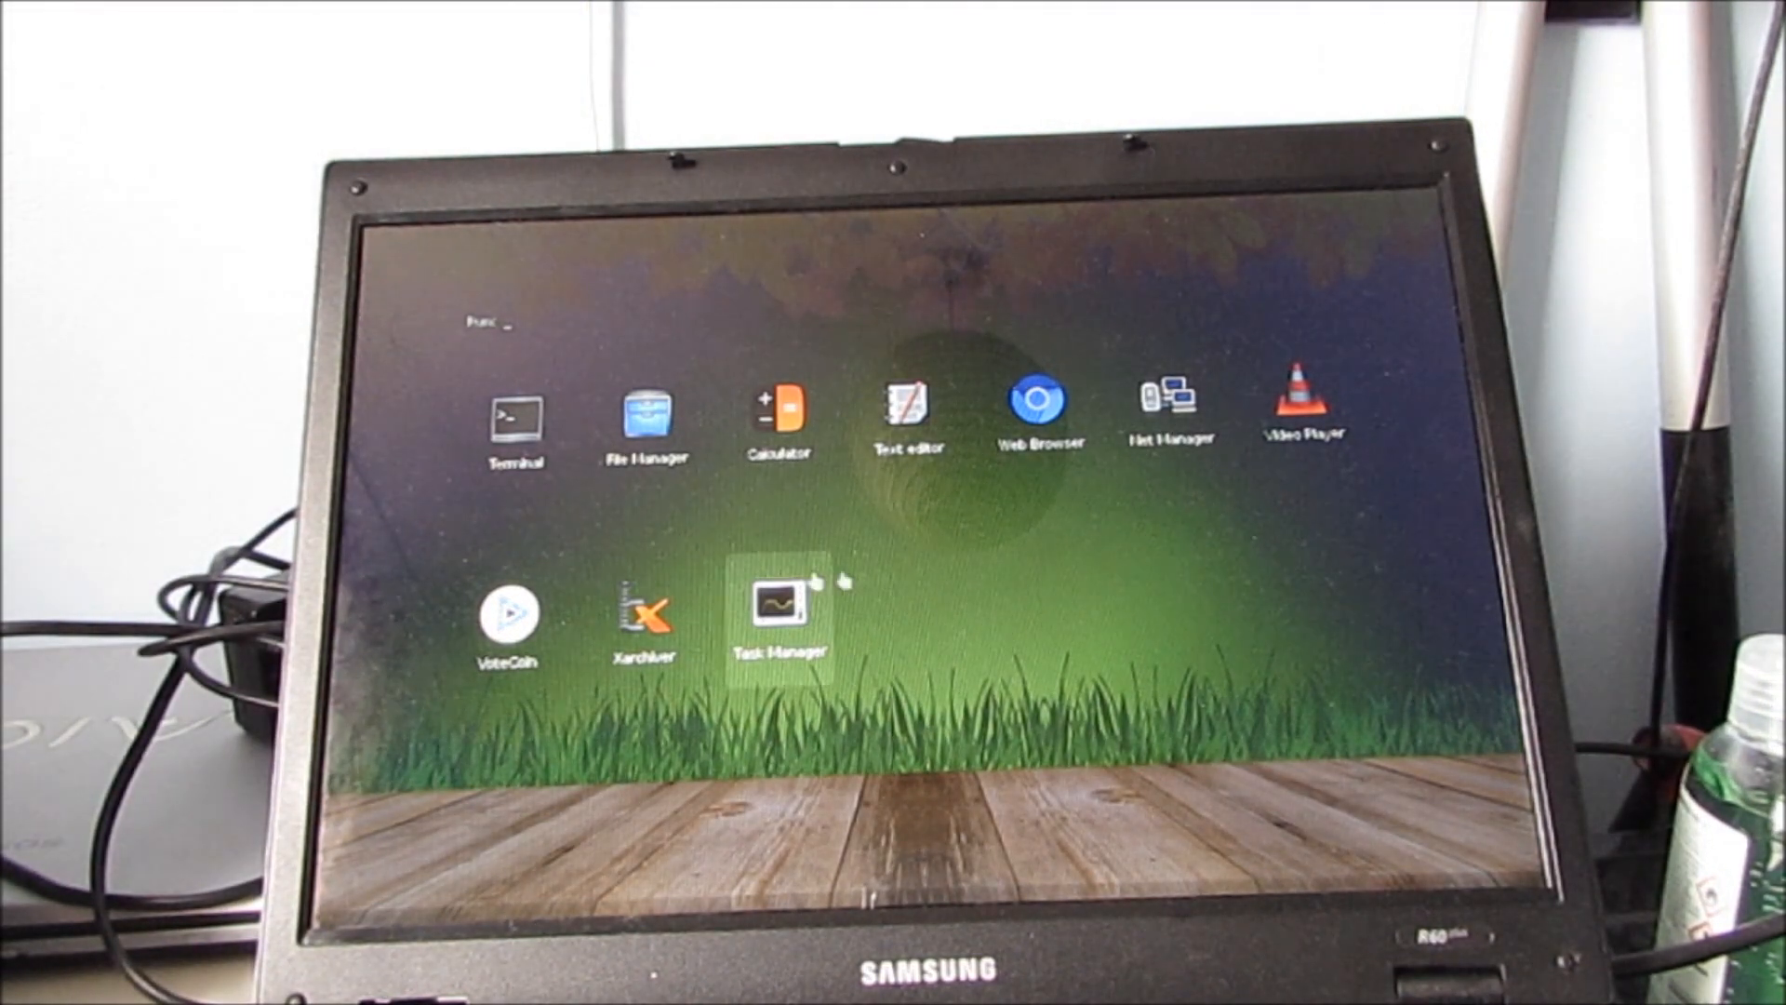
{"action": "double_click", "coordinate": [780, 605]}
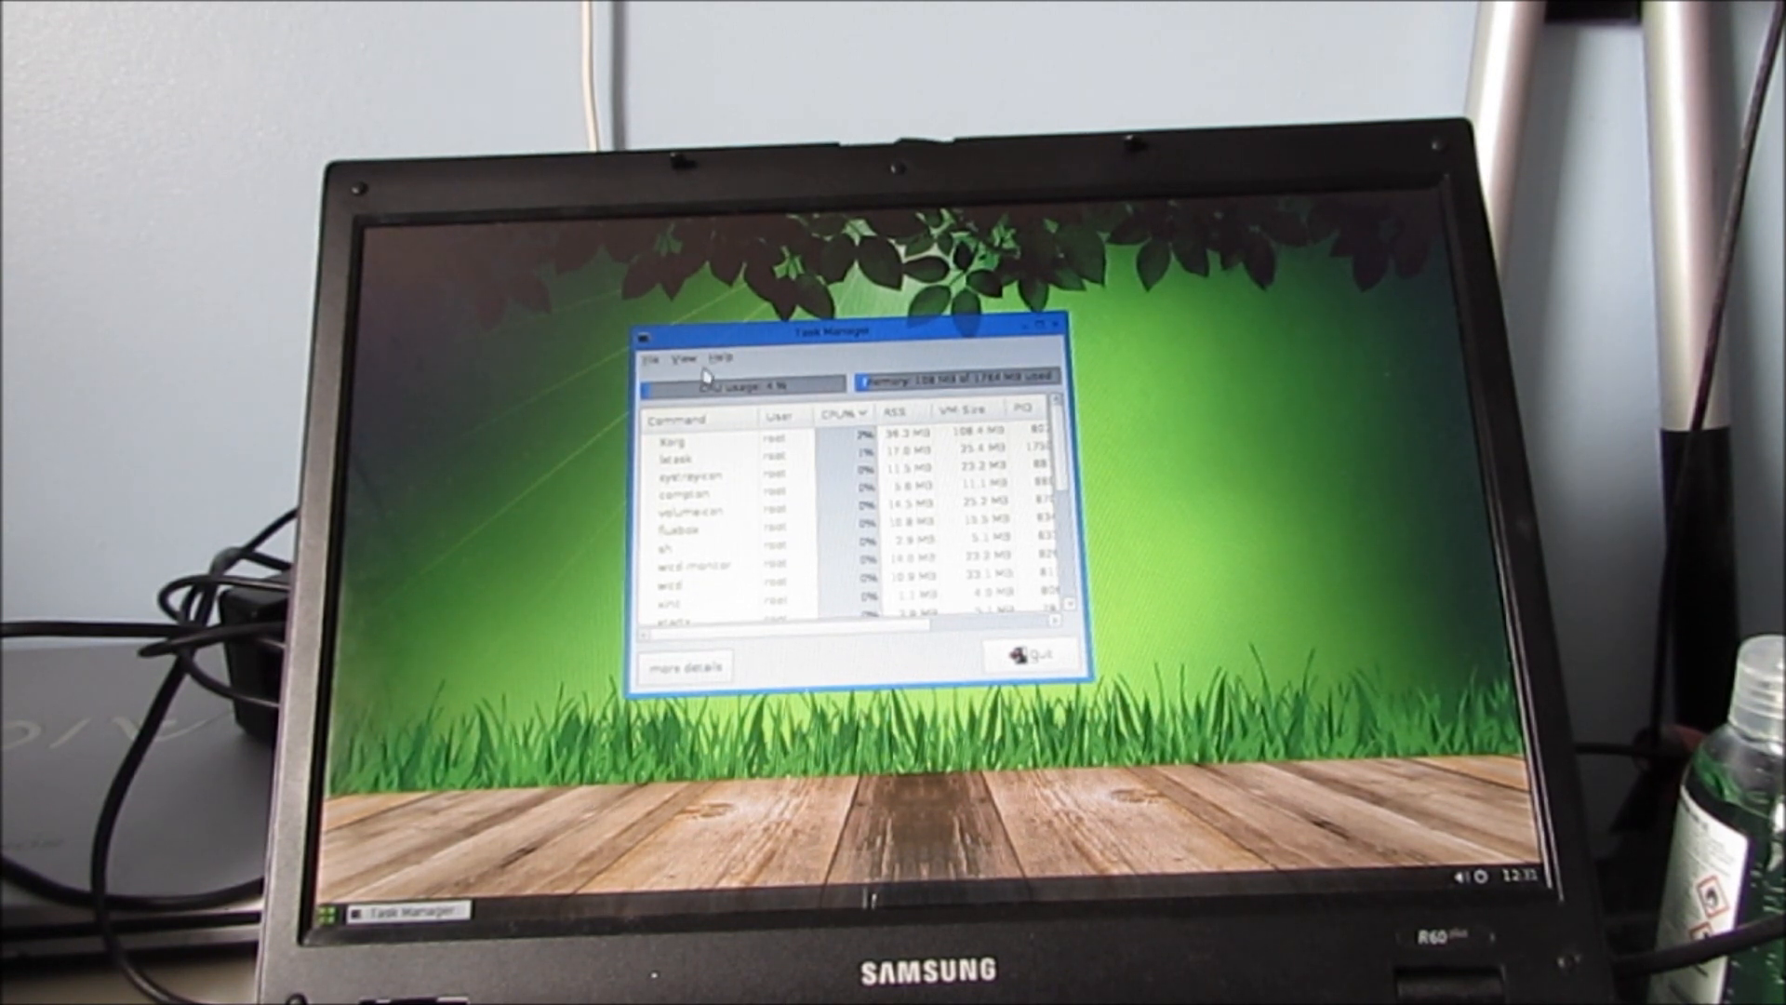
{"action": "left_click", "coordinate": [726, 357]}
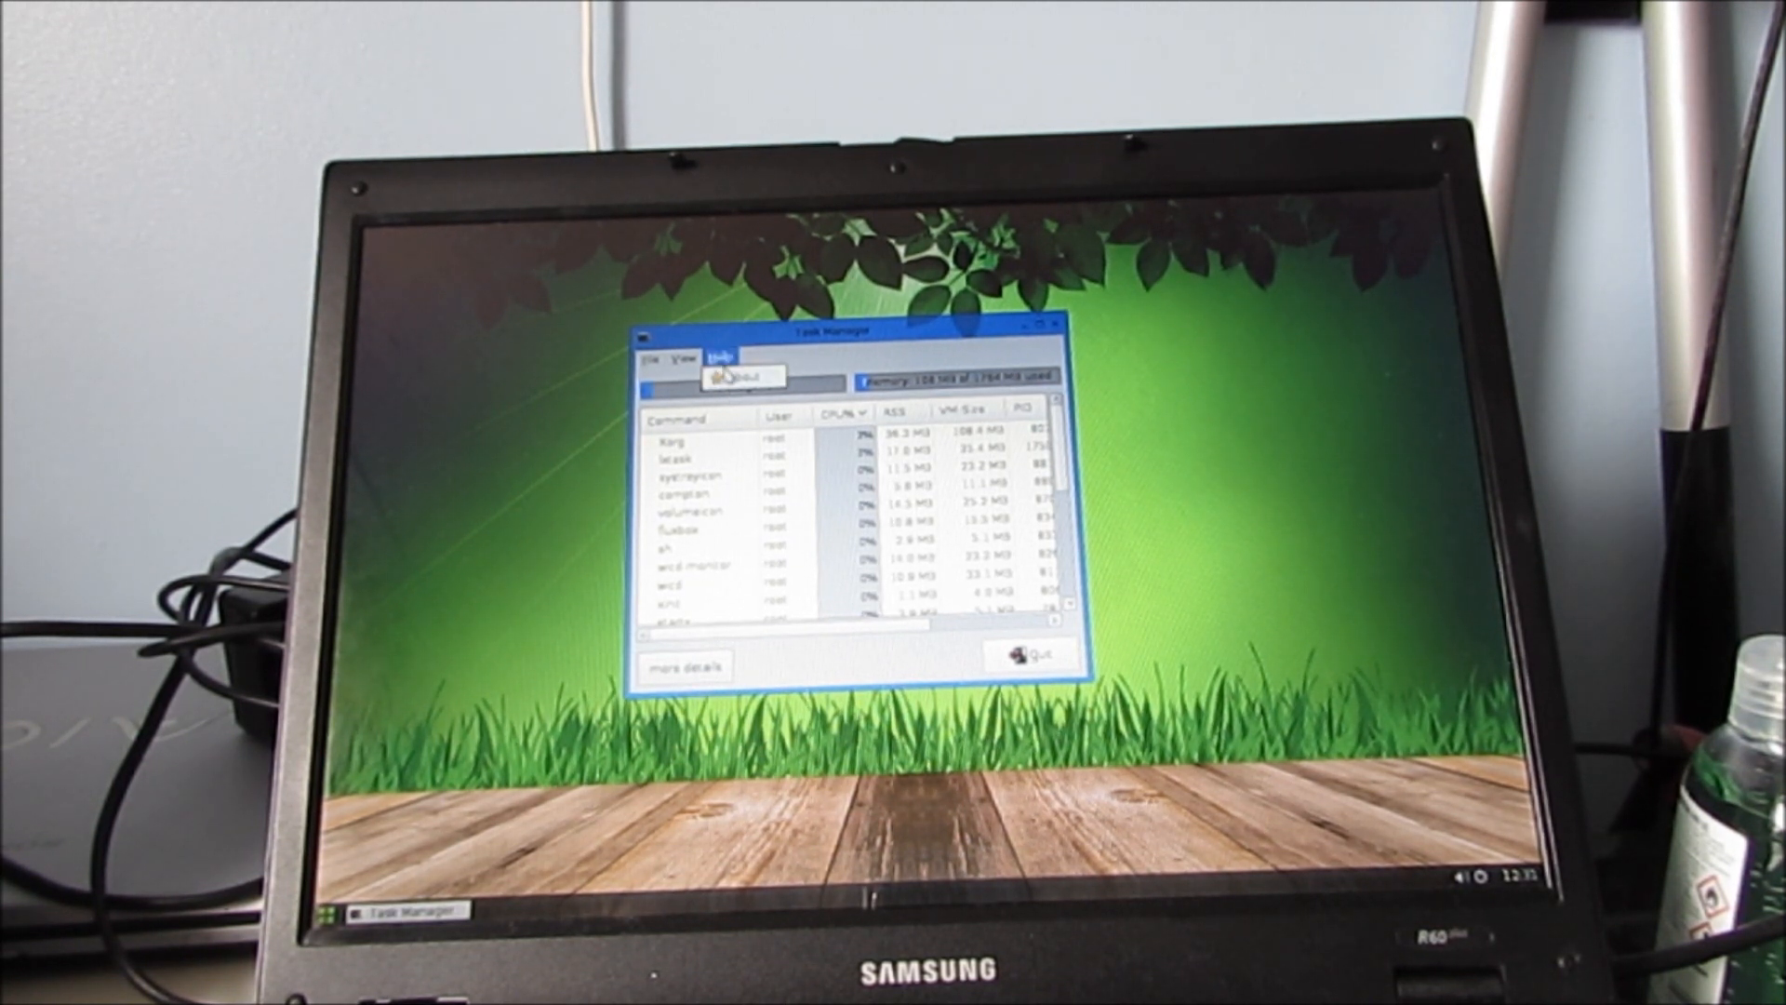
{"action": "left_click", "coordinate": [738, 375]}
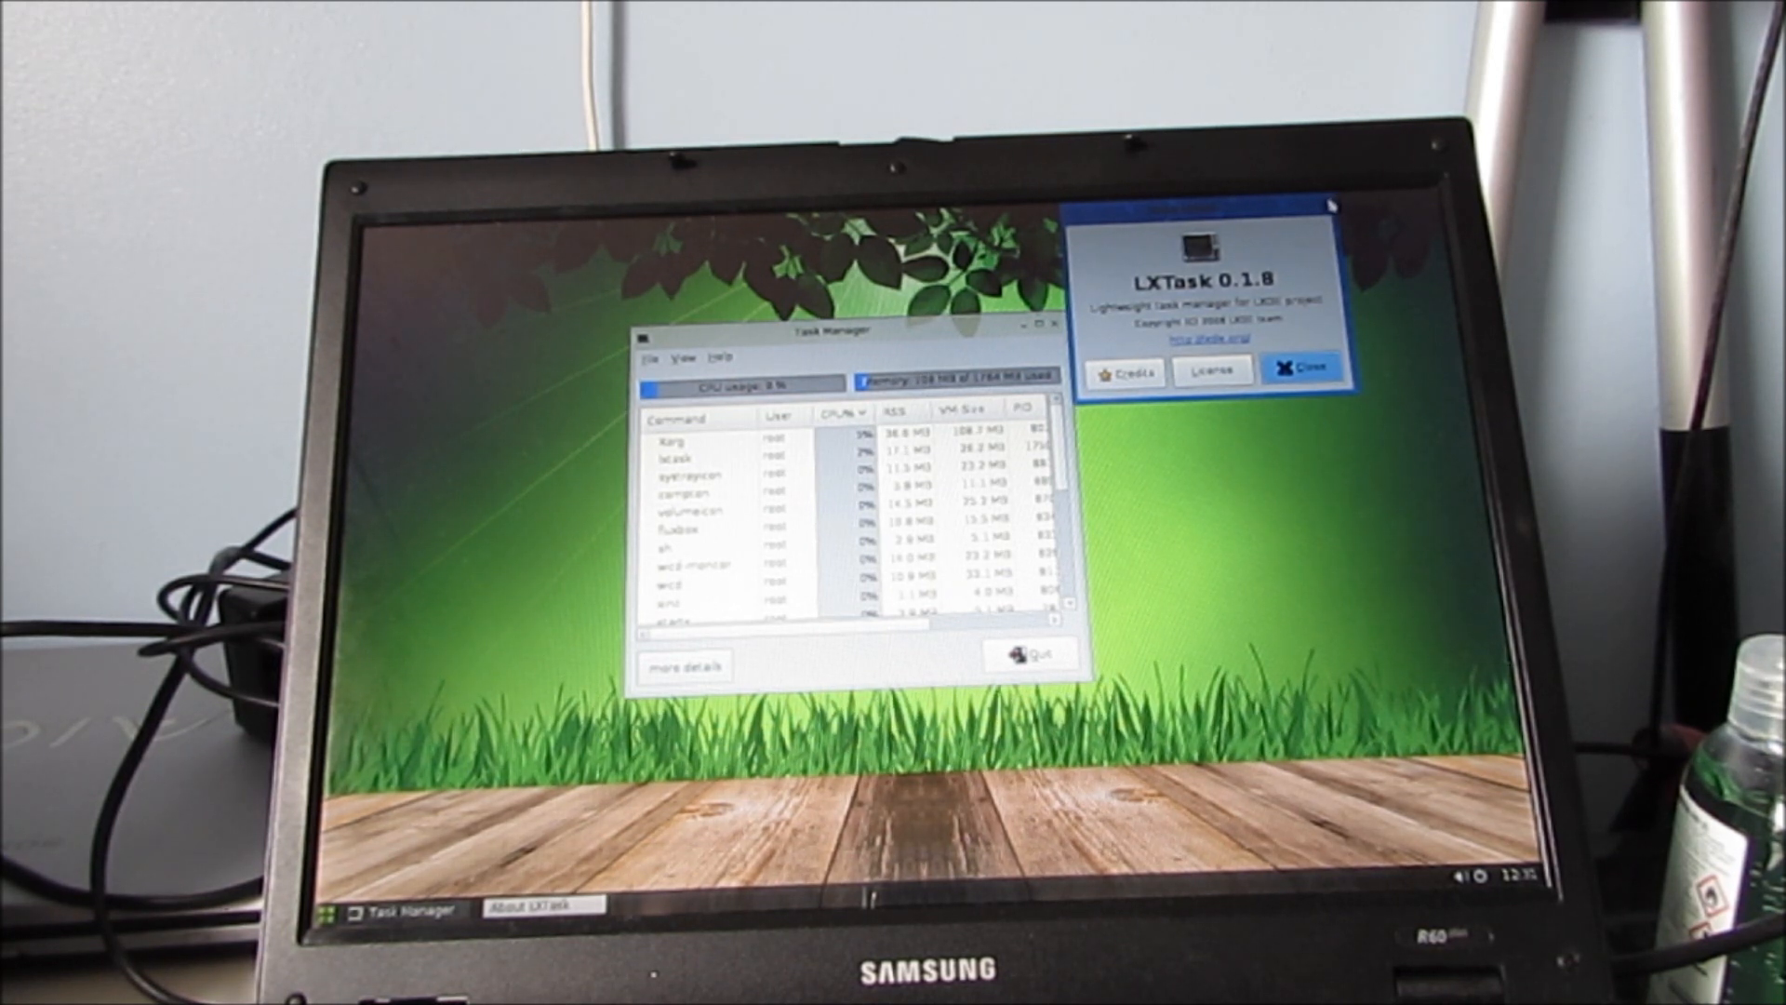
{"action": "left_click", "coordinate": [1300, 369]}
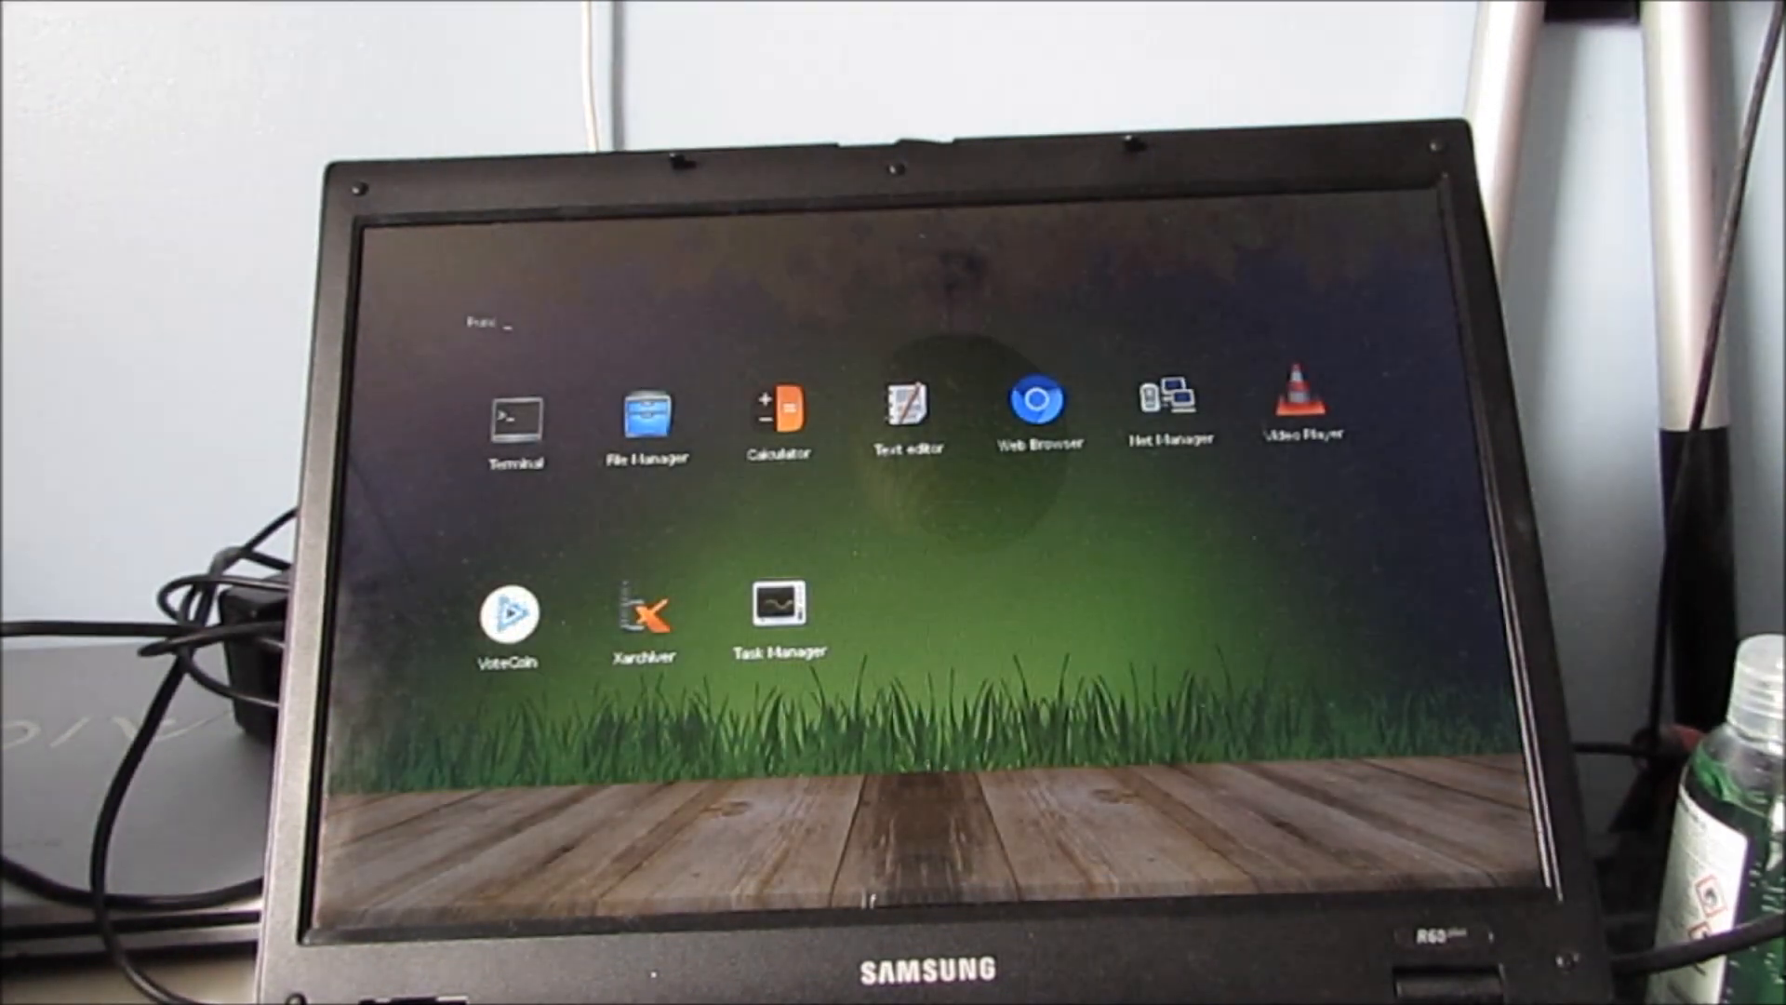
{"action": "left_click", "coordinate": [504, 624]}
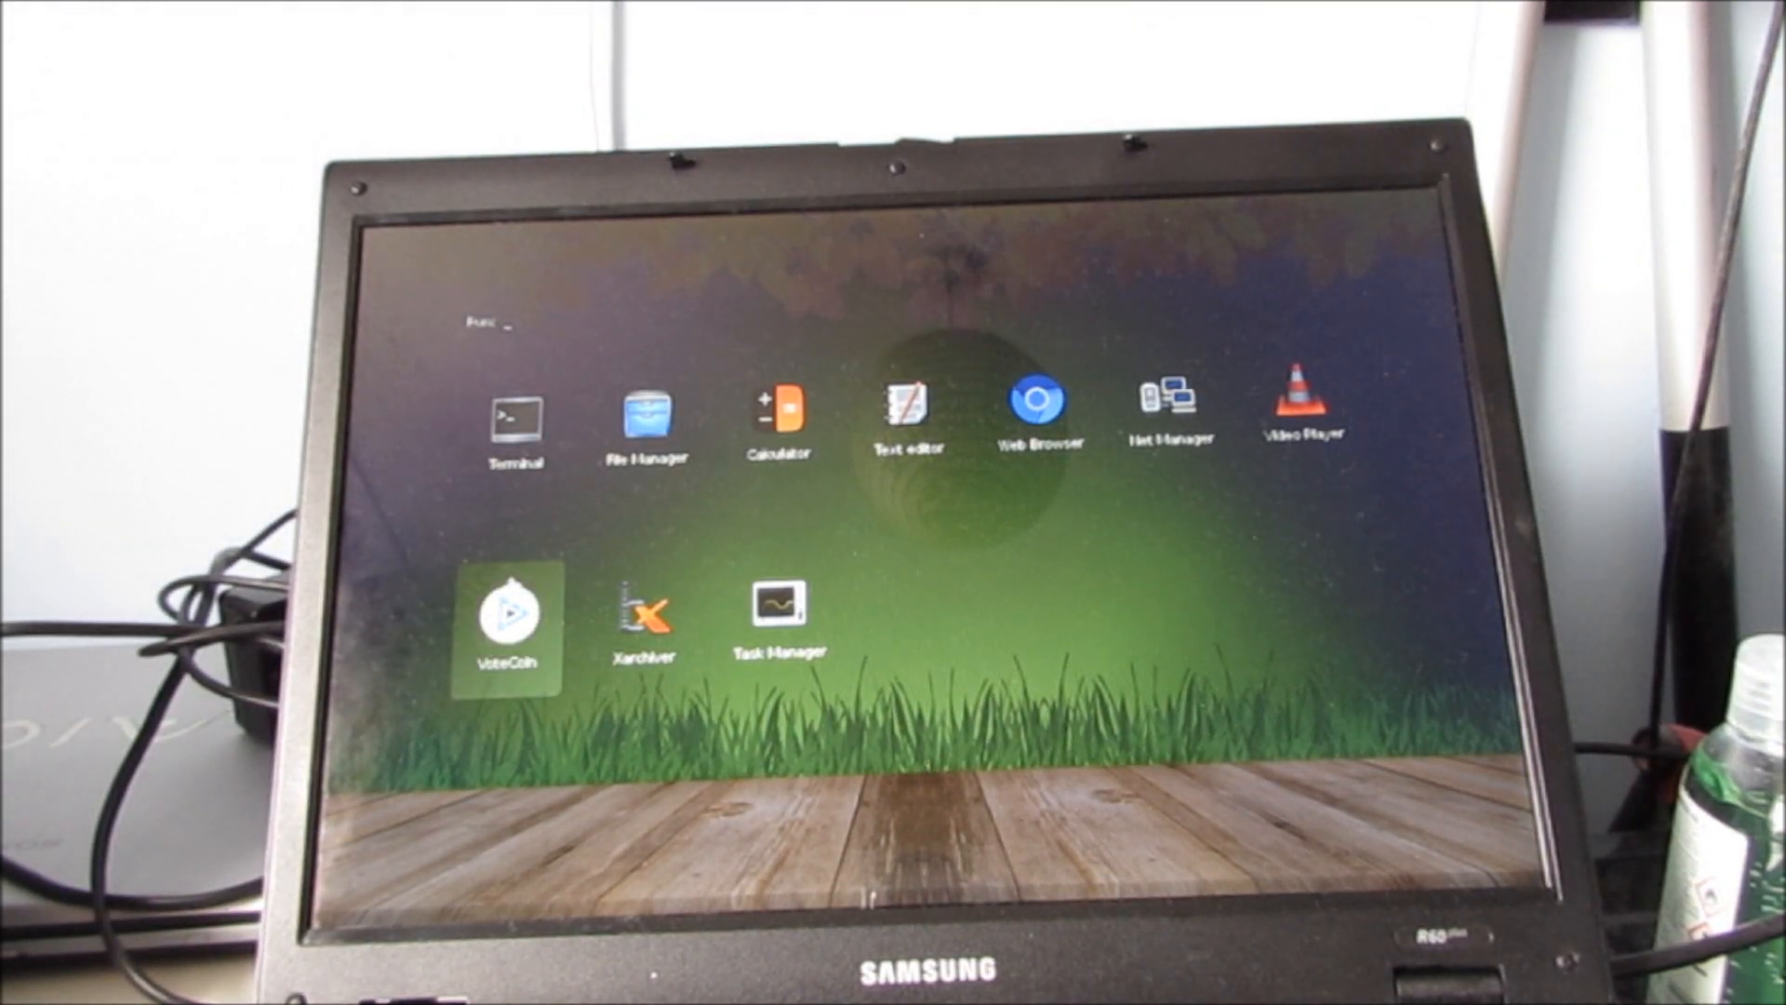